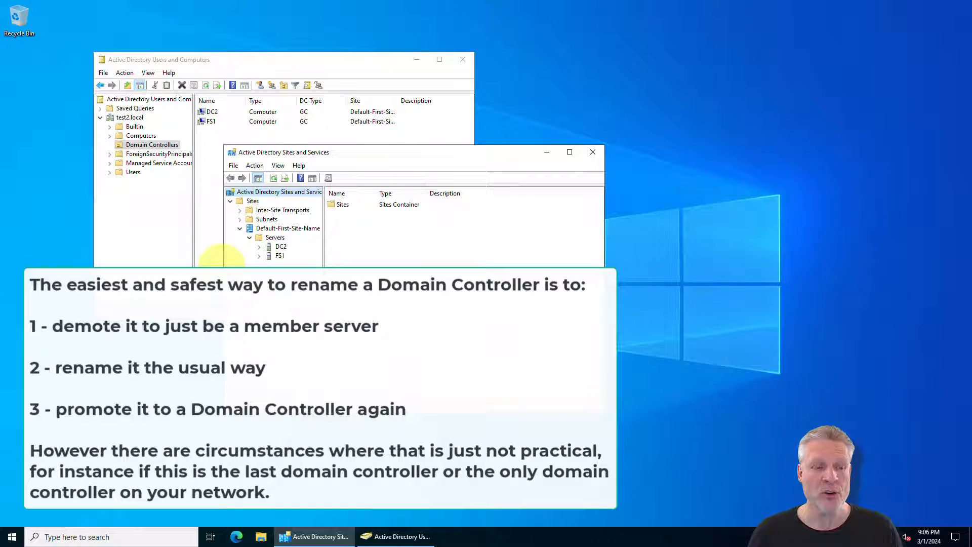
Step: Show the computer name FS1.test2.local and start a rename, raising the domain controller warning
text(a)
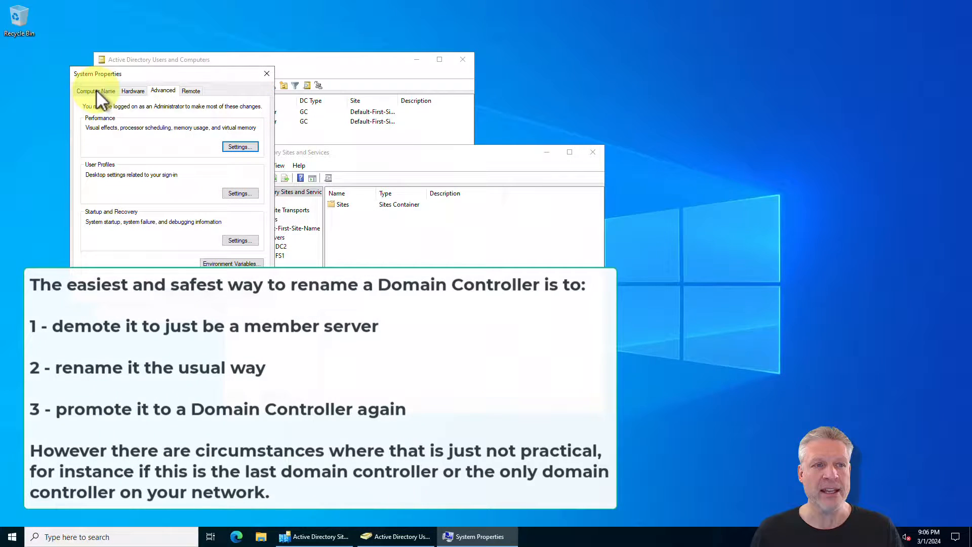
click(96, 91)
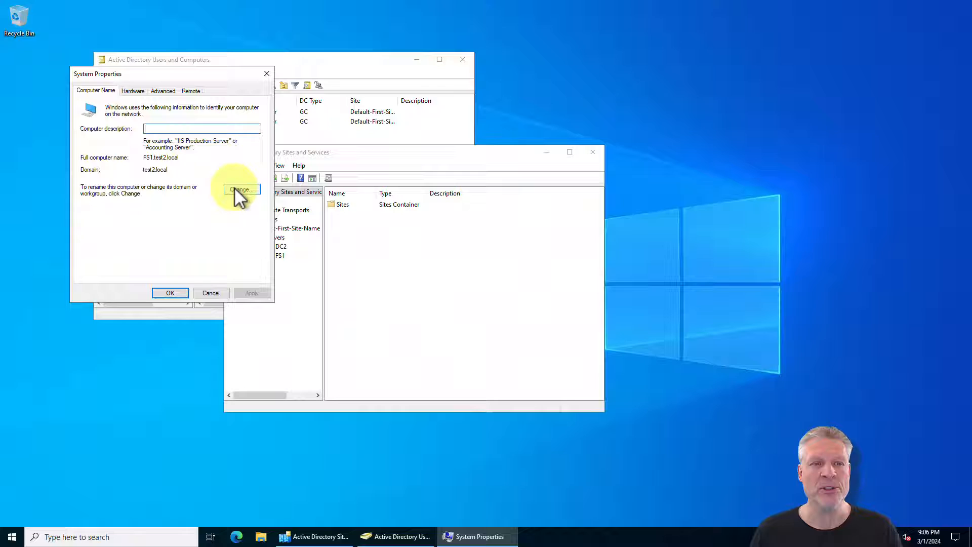
click(241, 189)
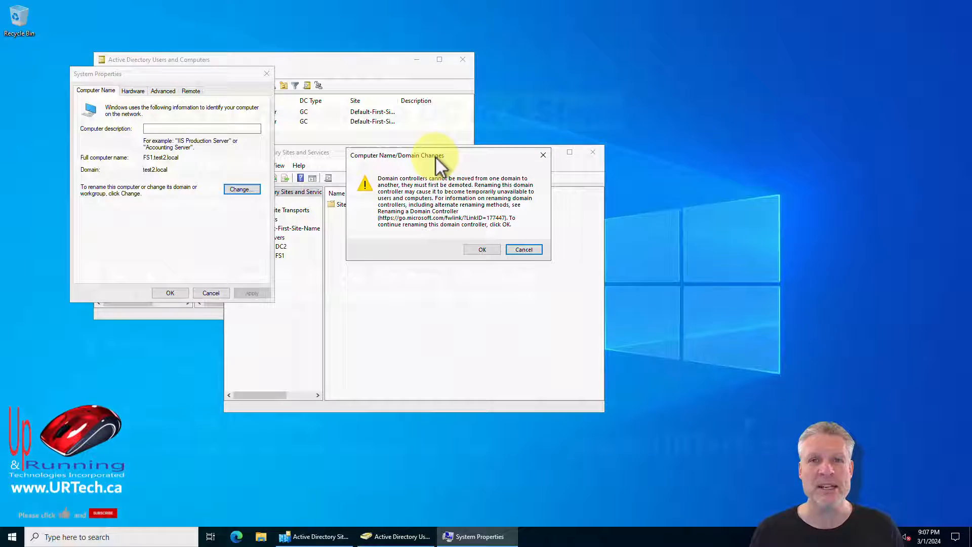
Step: Cancel the domain controller rename warning
click(524, 250)
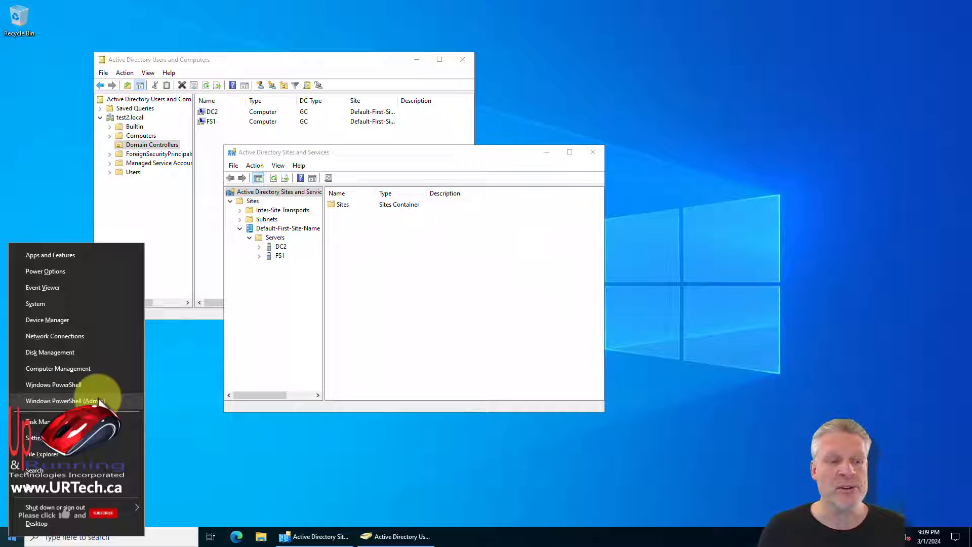
Step: Launch an elevated Windows PowerShell session for the netdom commands
click(55, 384)
text(netdom computername FS1.test2.local/add:DC3.test2.local)
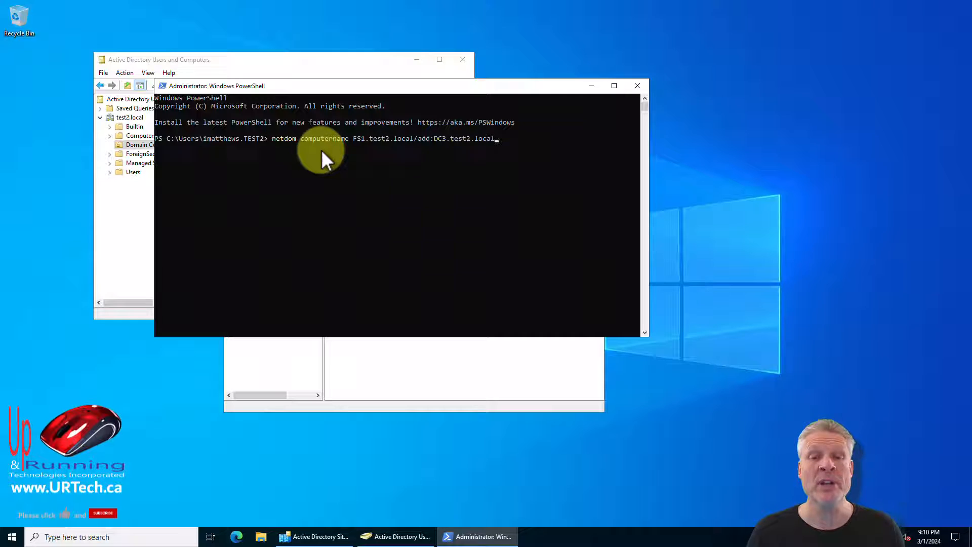
mouse_move(368, 149)
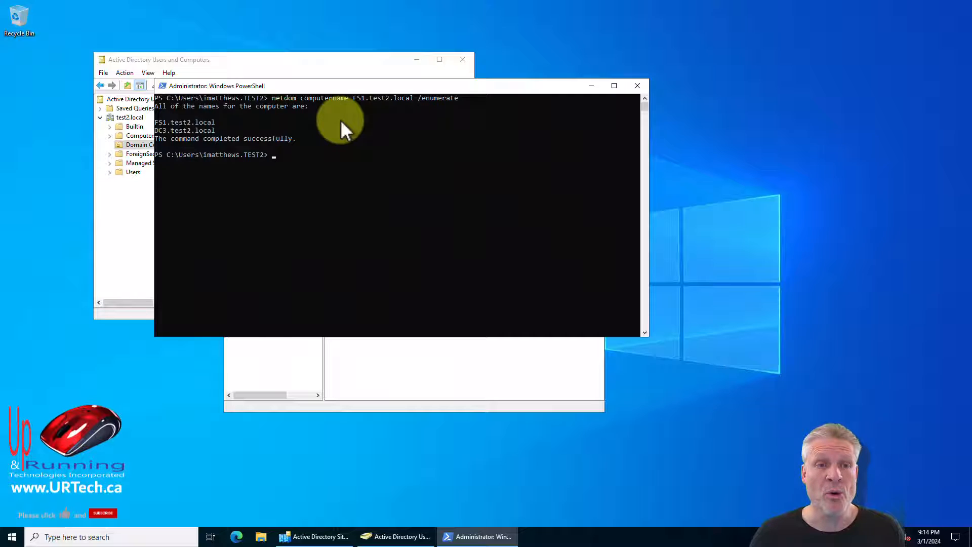
mouse_move(316, 109)
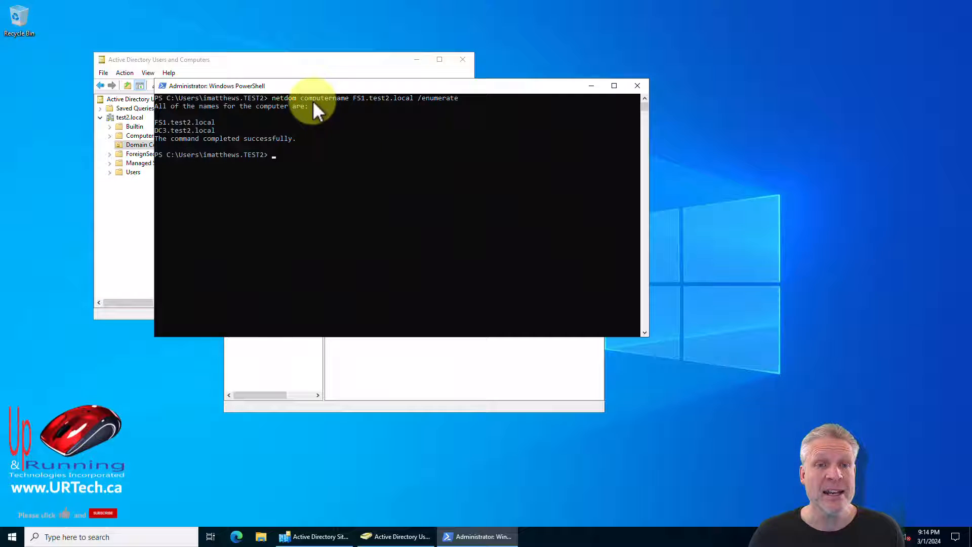
mouse_move(428, 109)
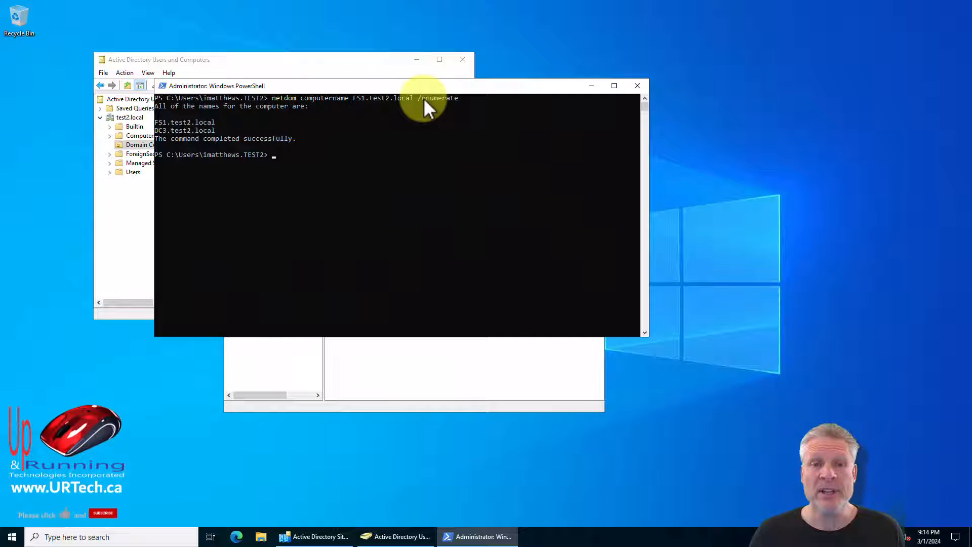
mouse_move(477, 104)
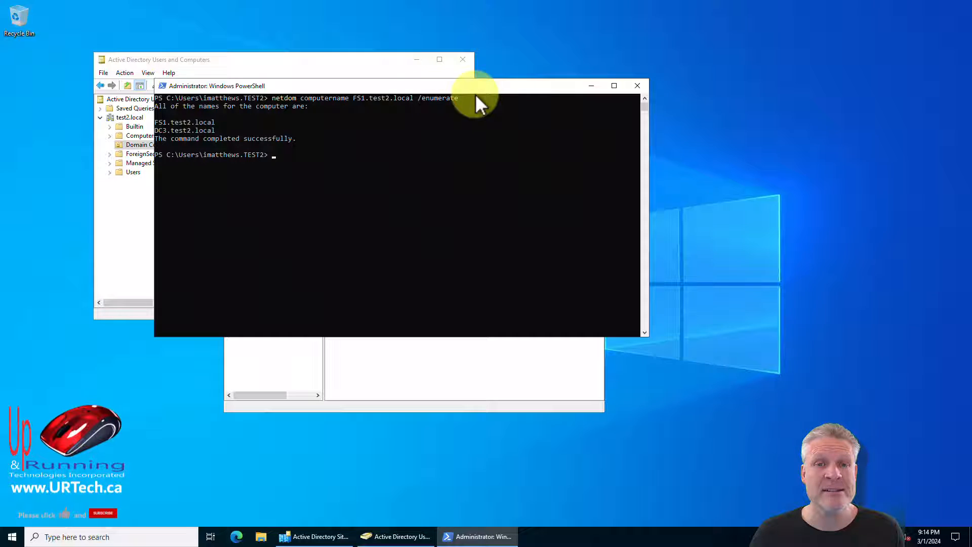
mouse_move(202, 120)
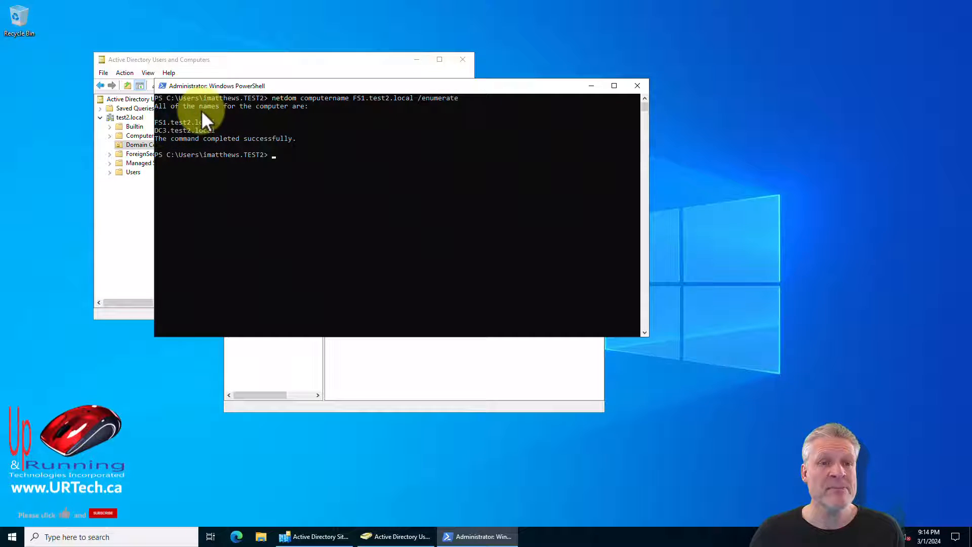
mouse_move(162, 141)
text(netdom computername FS1.test2.local /makeprimary: DC3.test2.local)
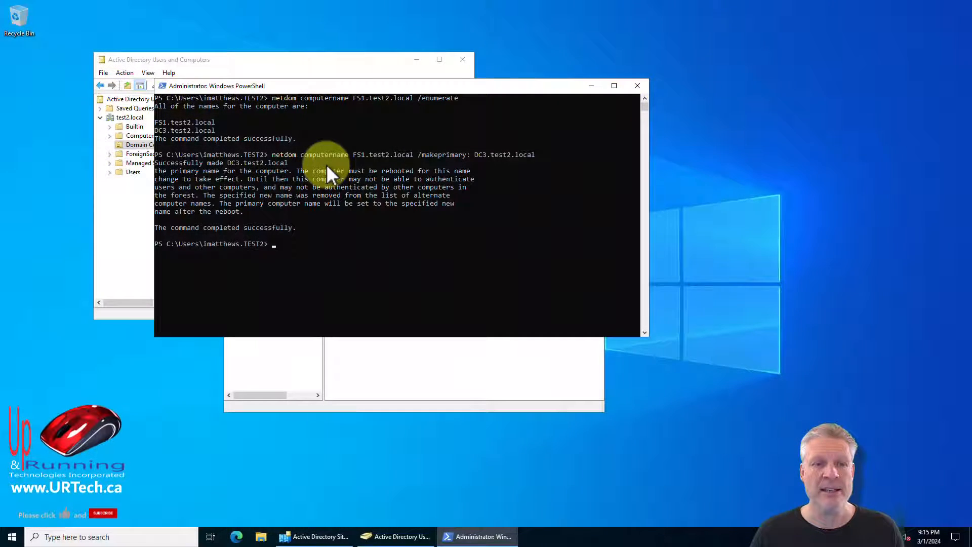
mouse_move(196, 175)
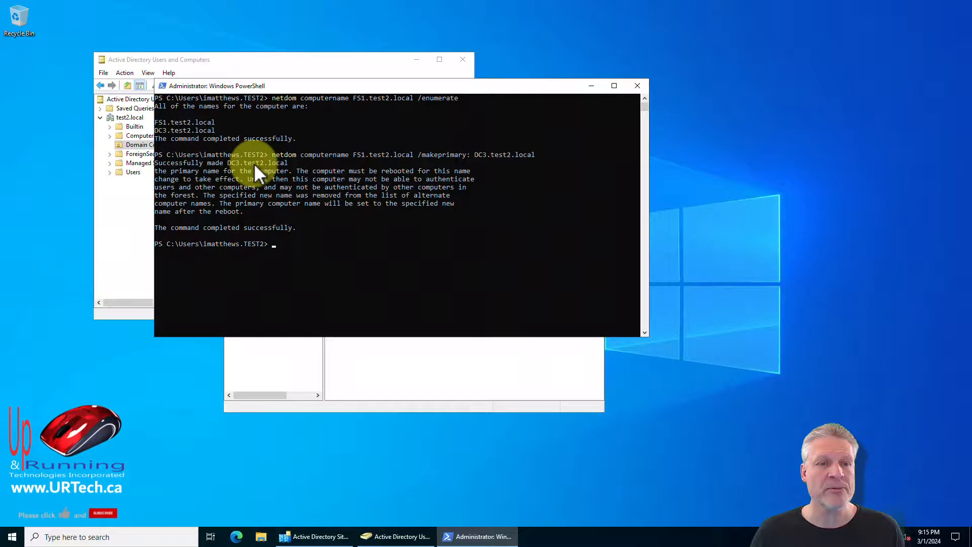
mouse_move(304, 172)
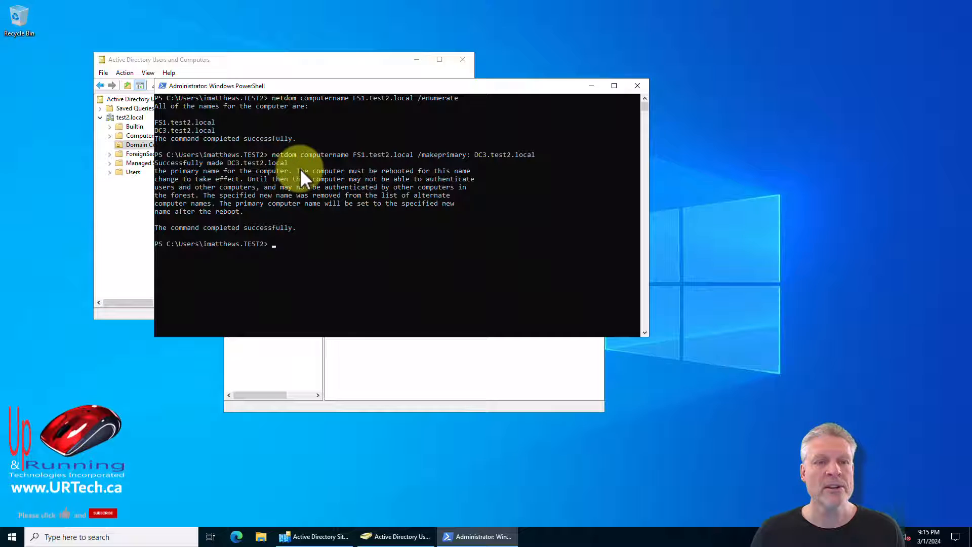
Step: Highlight the notice that DC3.test2.local becomes primary only after a reboot
drag(309, 171, 471, 170)
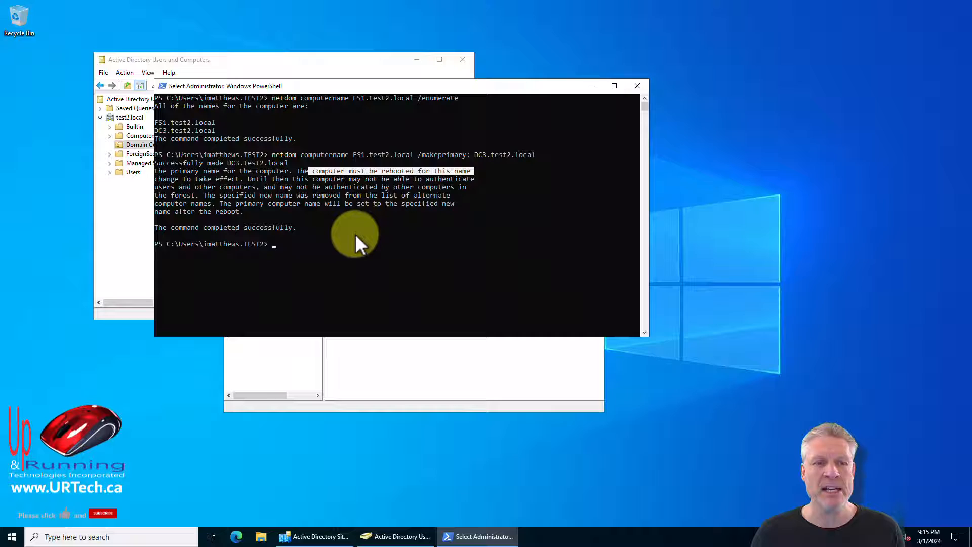
mouse_move(957, 182)
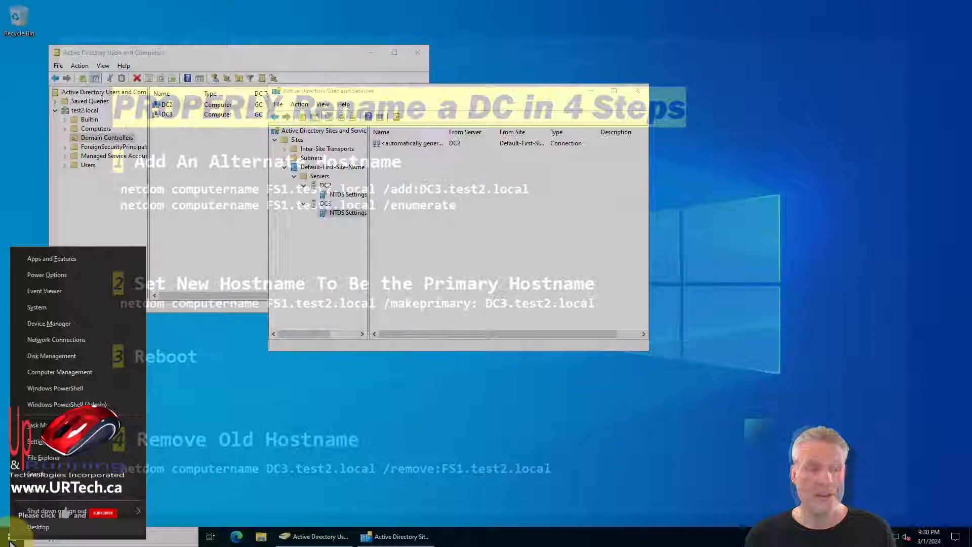
Step: In elevated PowerShell, run netdom computername DC3.test2.local /remove:FS1.test2.local
click(60, 404)
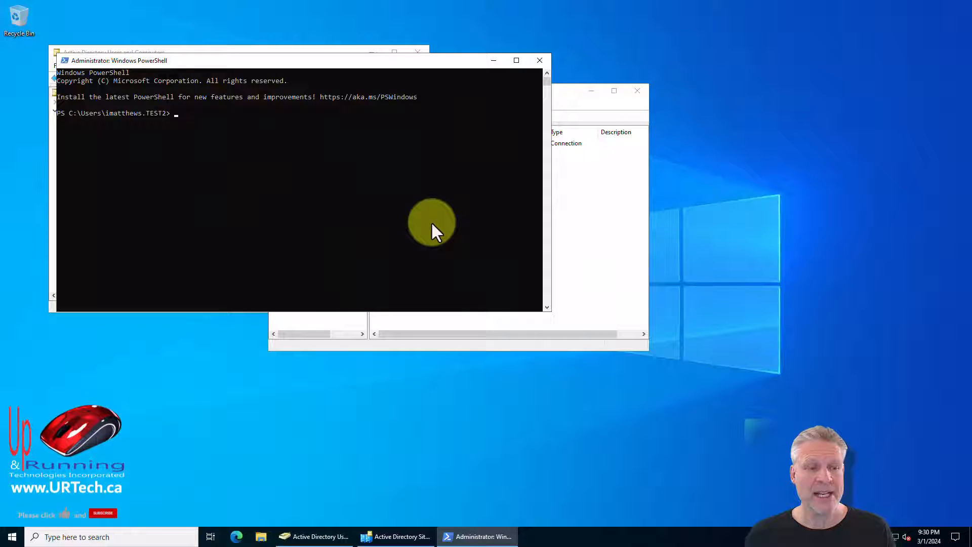
text(netdom computername DC3.test2.local /remove:FS1.test2.local)
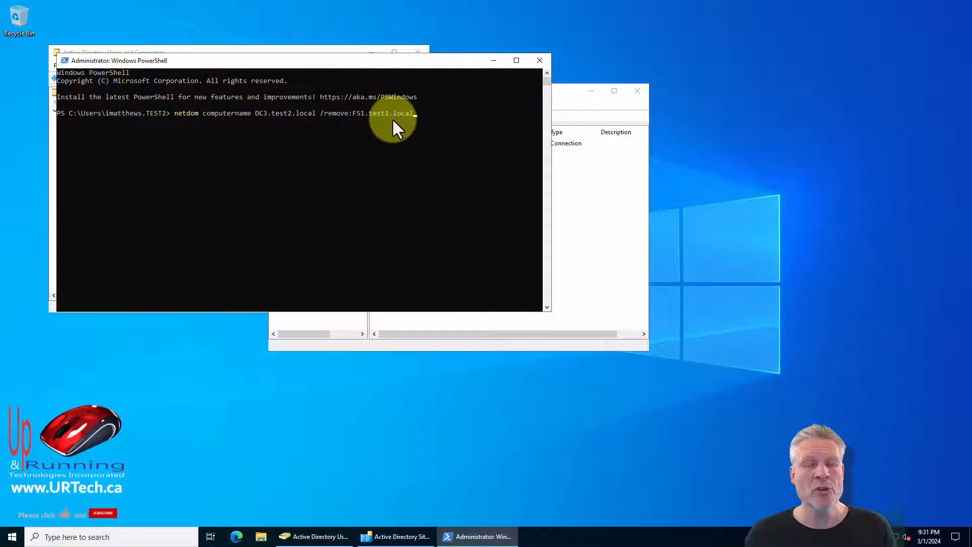
key(Enter)
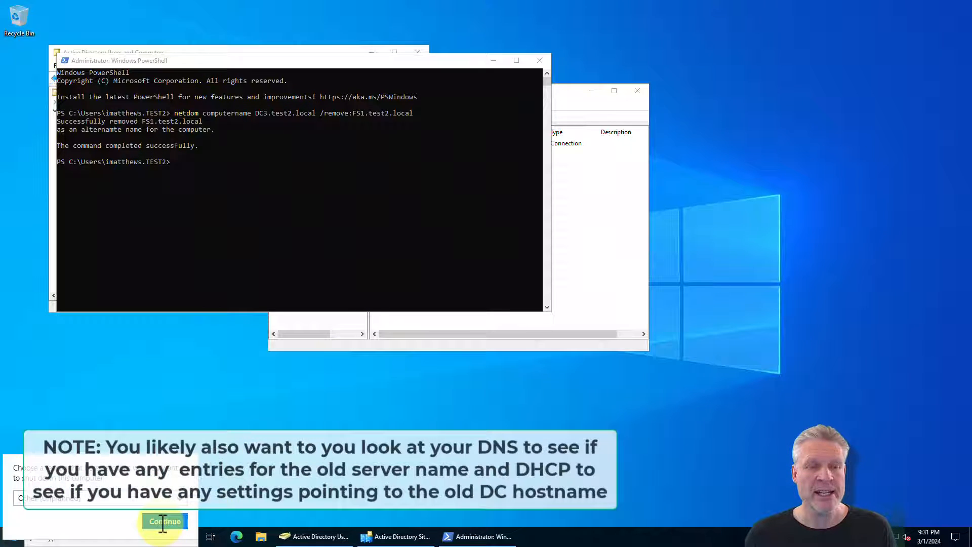
Step: Restart the server, reconnect after the session ends, and search Start for 'users'
click(164, 522)
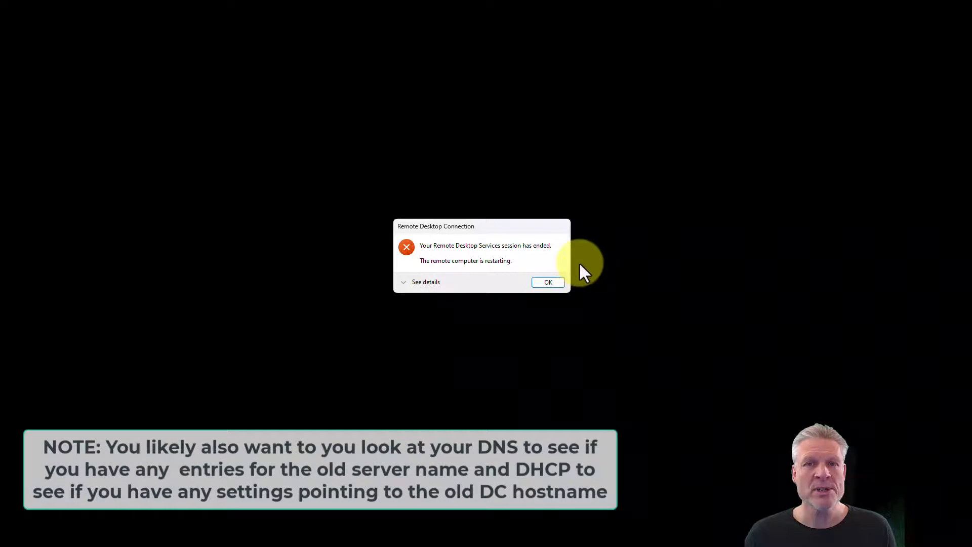
click(549, 282)
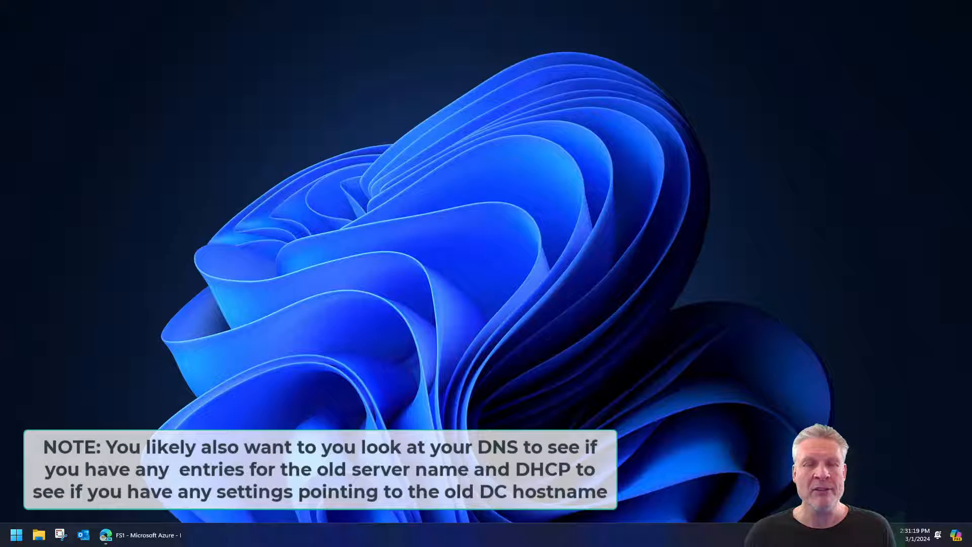
click(18, 534)
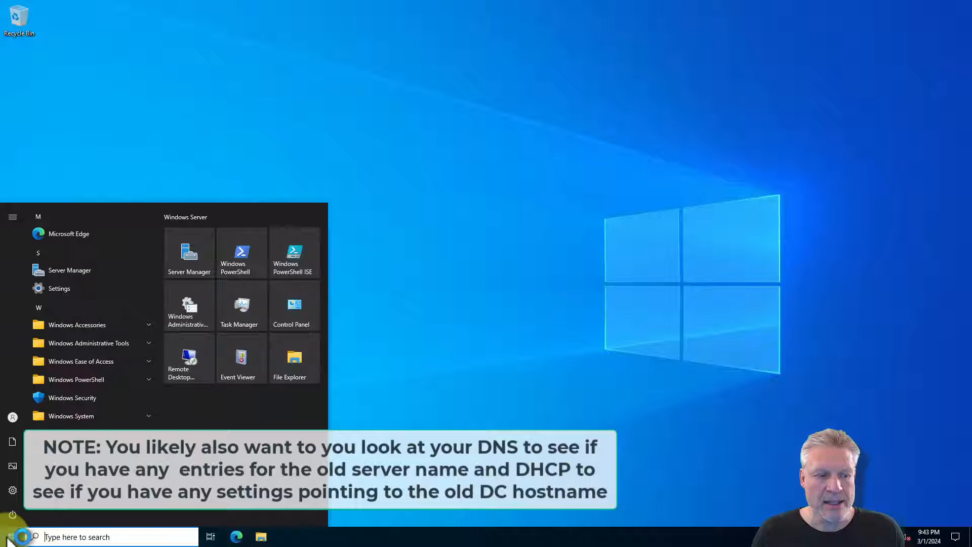
text(users)
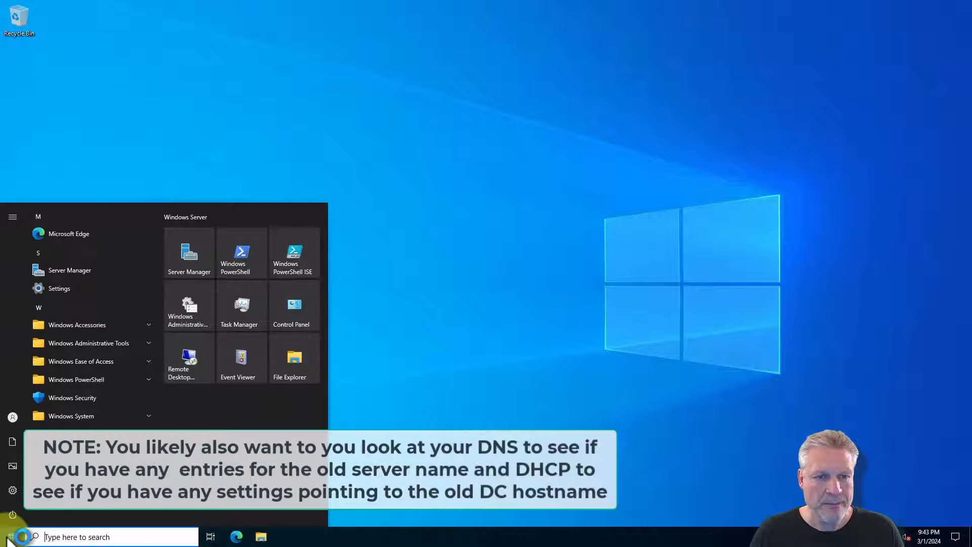
Step: Open AD Users and Computers' Domain Controllers list, then DC2's NTDS Settings in Sites and Services
click(19, 536)
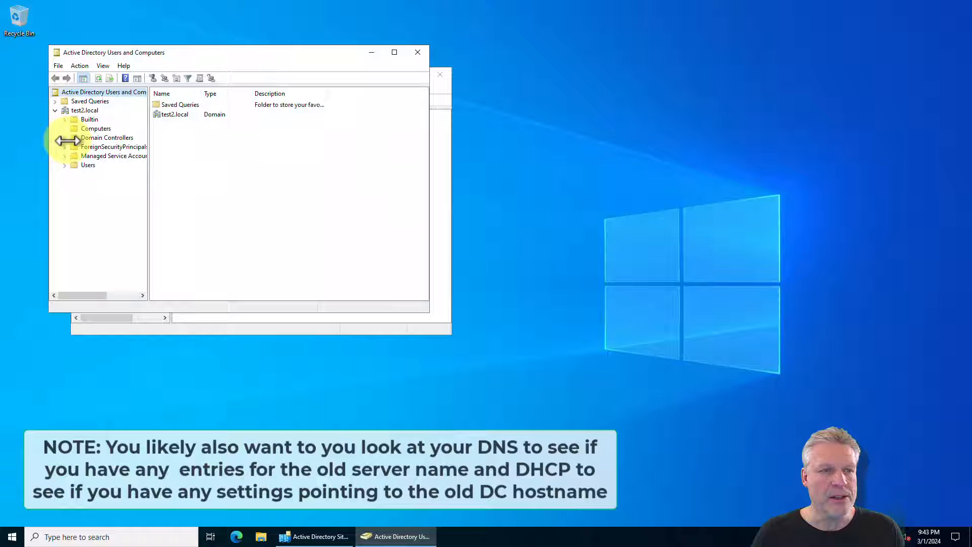
click(107, 137)
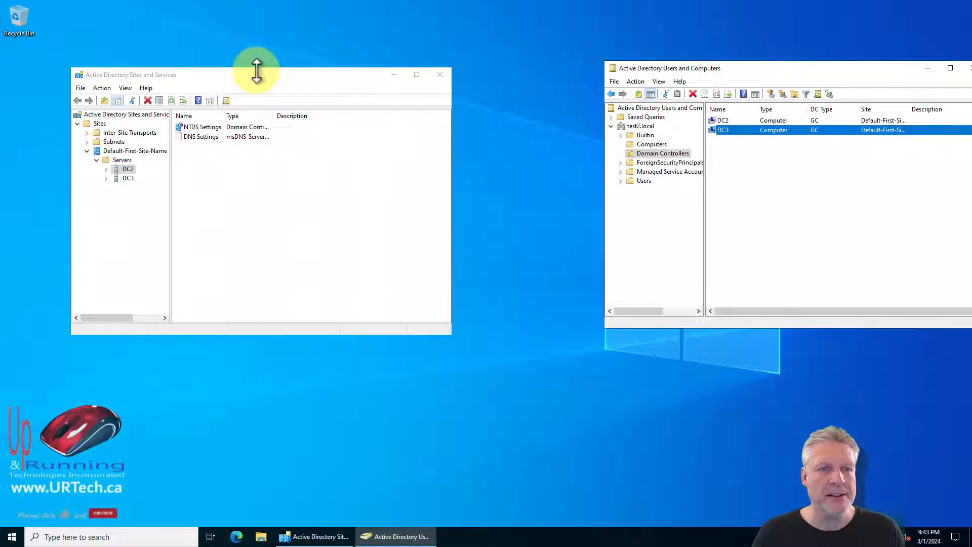
click(105, 169)
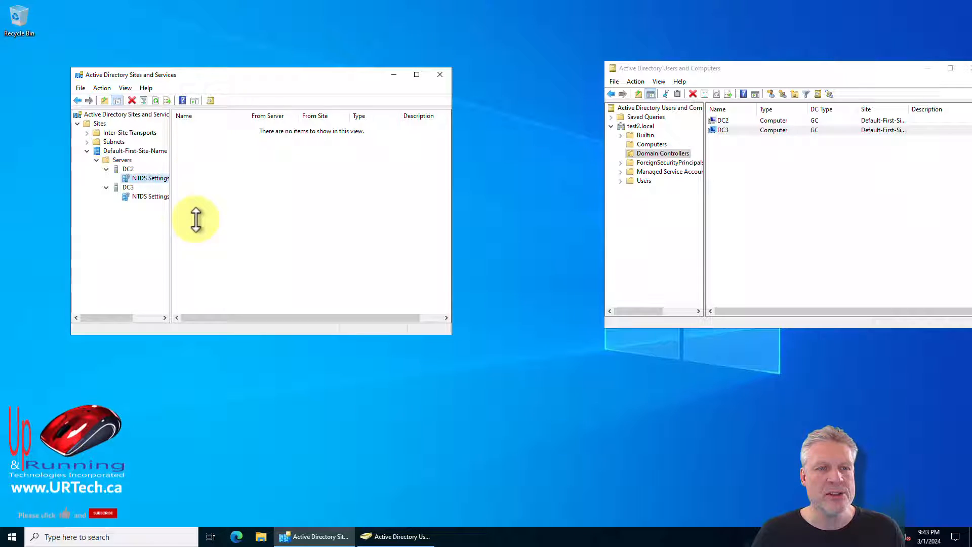
mouse_move(256, 123)
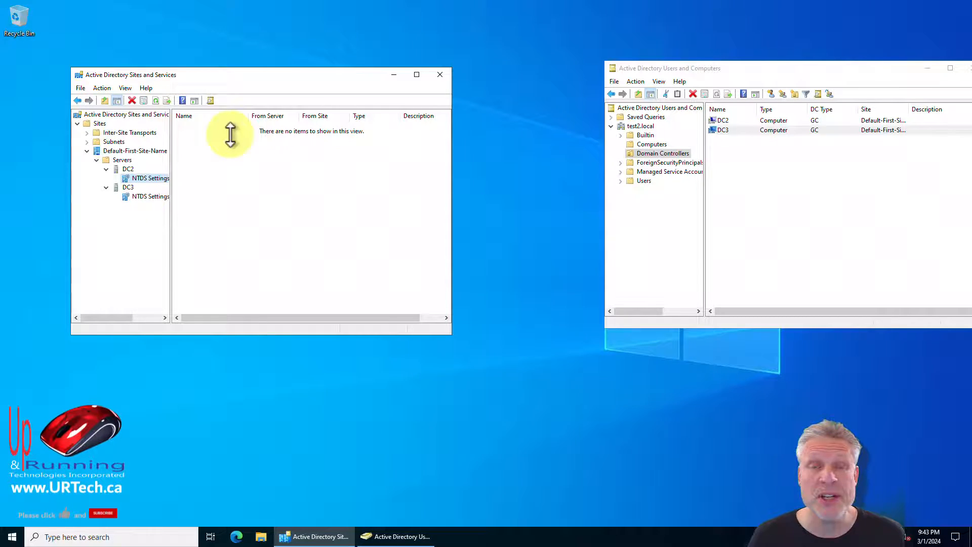
Step: Replicate configuration from DC2, then open DC3's auto-generated connection properties
right_click(230, 135)
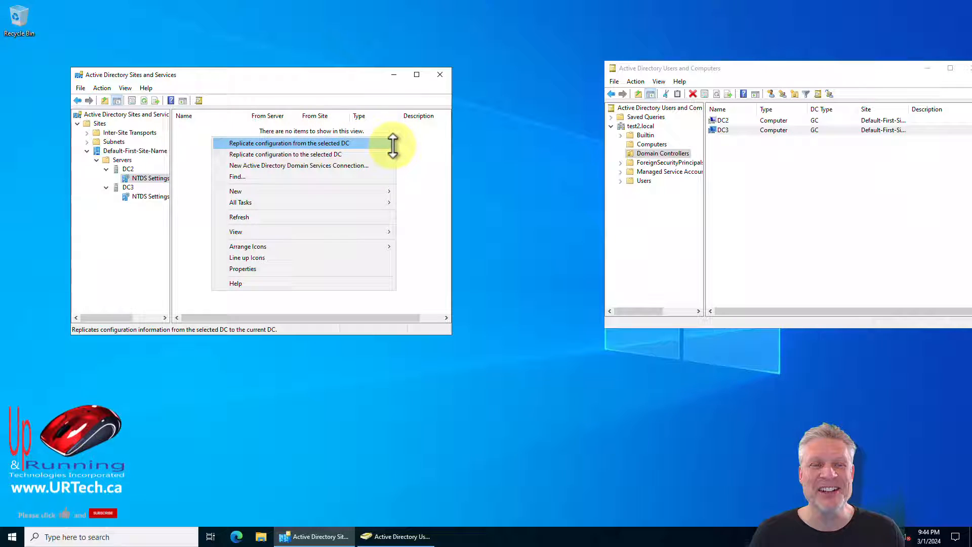
click(421, 146)
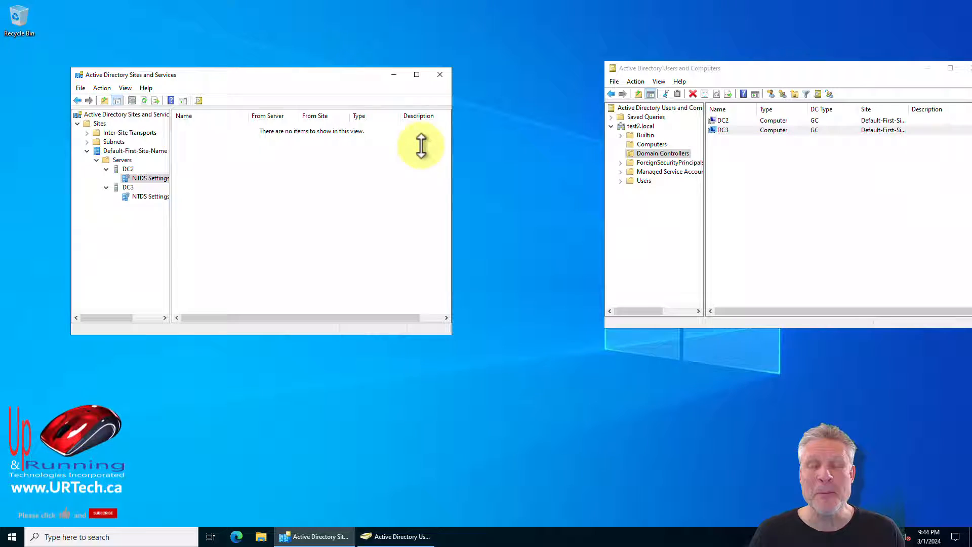
click(150, 197)
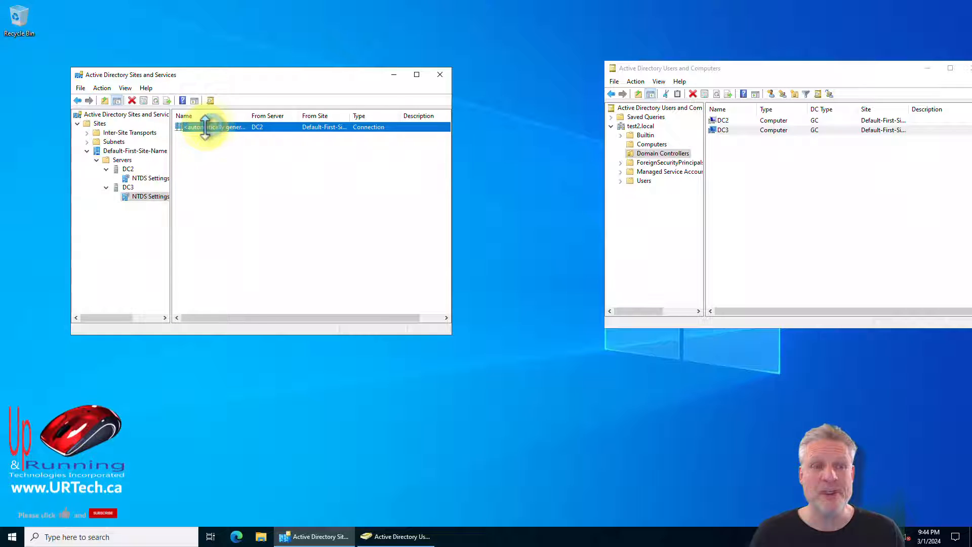
double_click(210, 127)
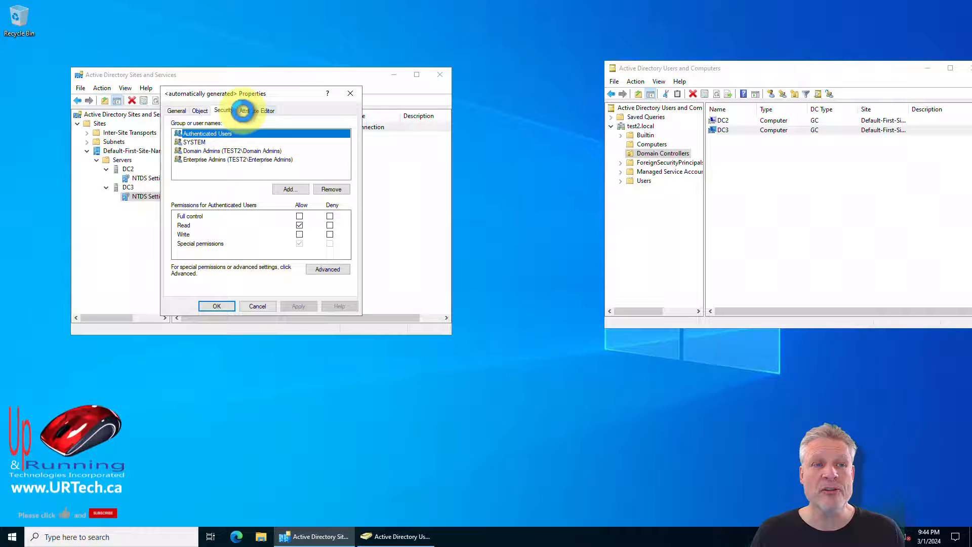